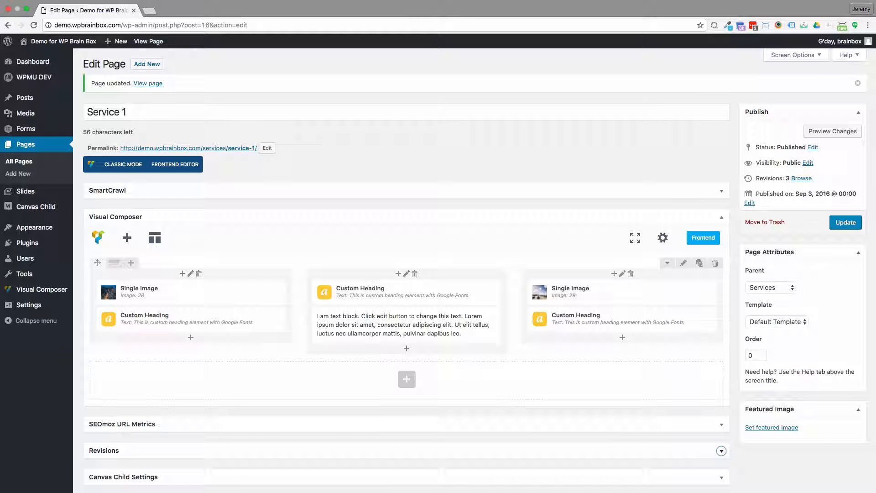
mouse_move(336, 351)
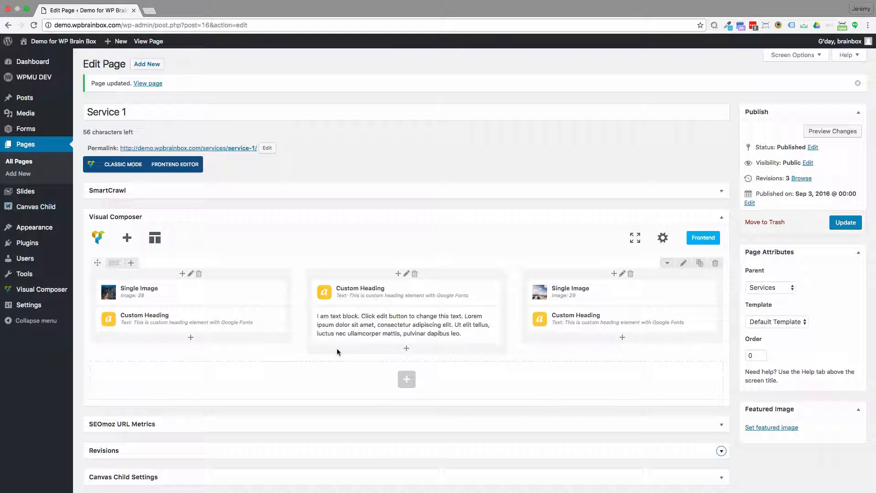
mouse_move(360, 292)
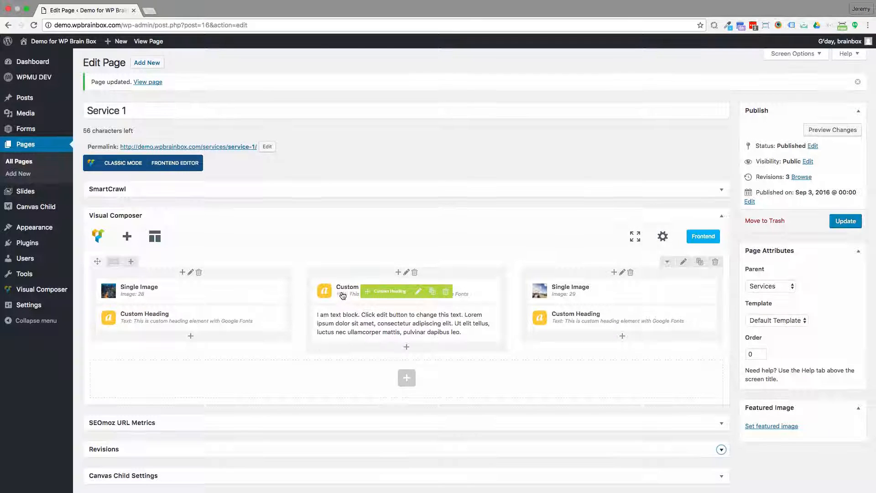
- Move the heading-and-text column ahead of the image column as the row's first column
scroll(down, 3)
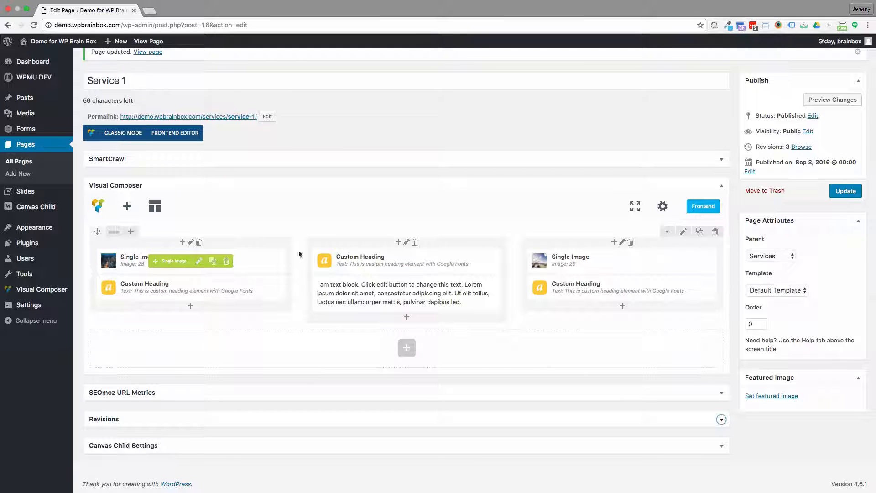
mouse_move(597, 288)
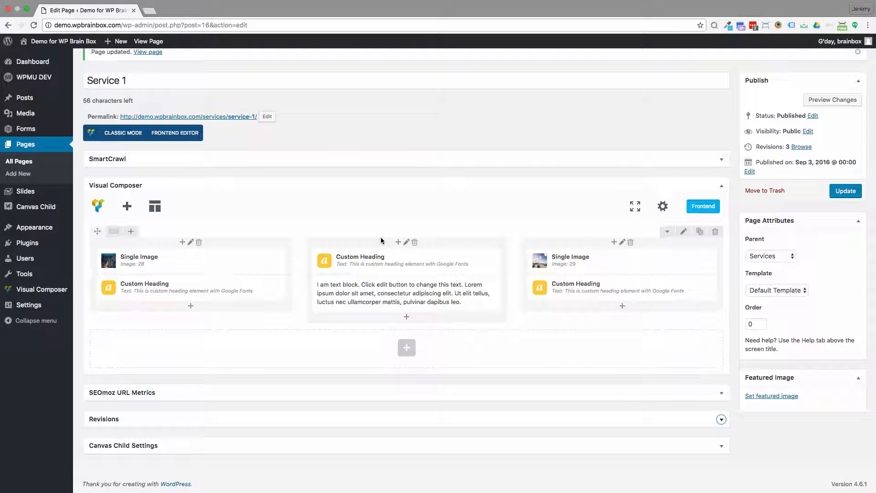
mouse_move(189, 261)
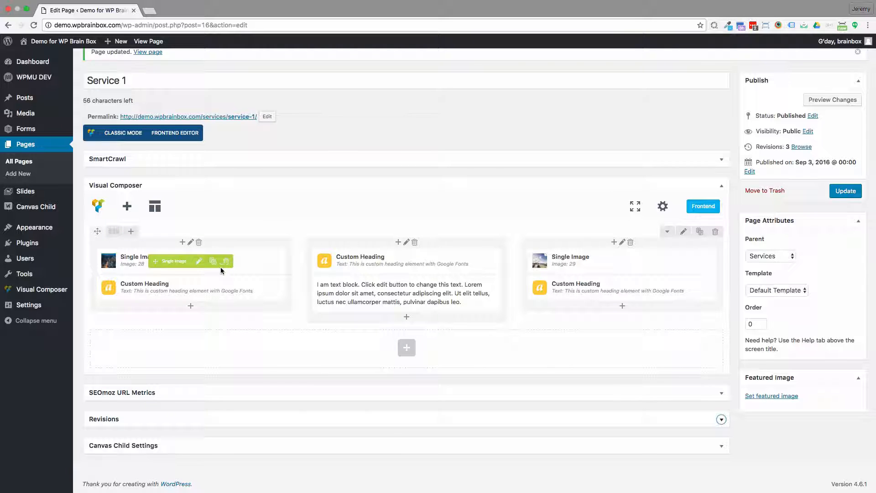
mouse_move(475, 254)
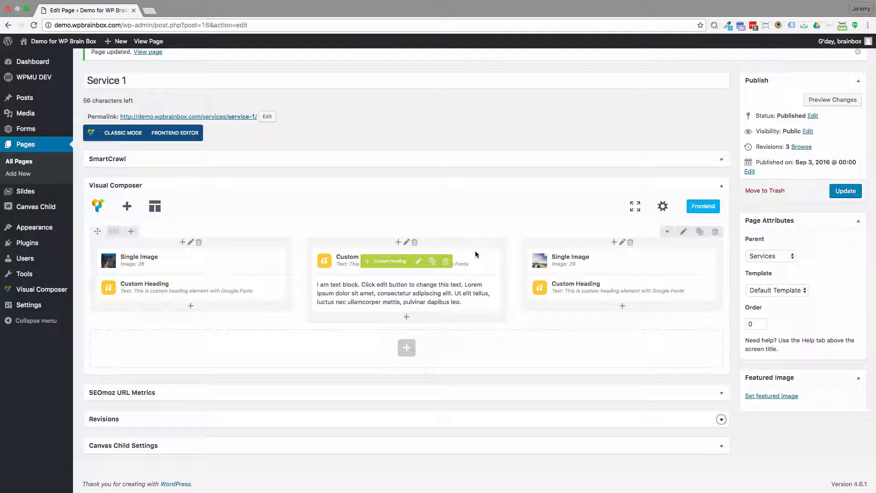
mouse_move(593, 247)
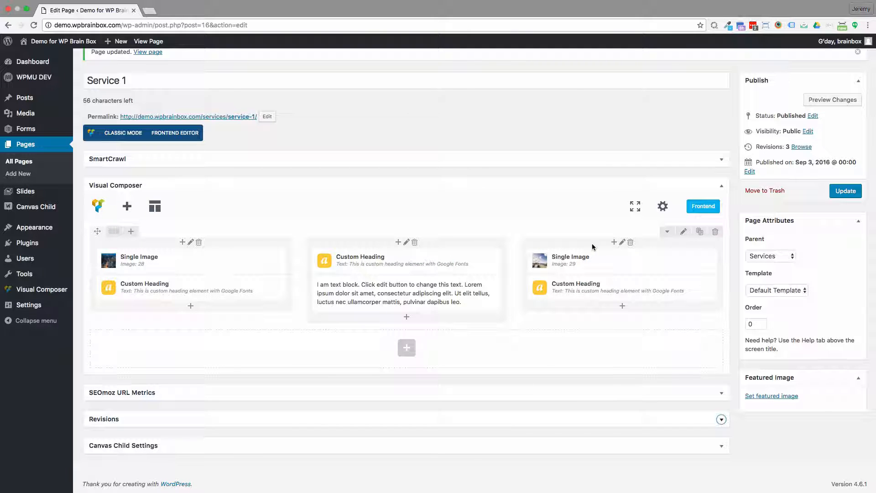
mouse_move(314, 249)
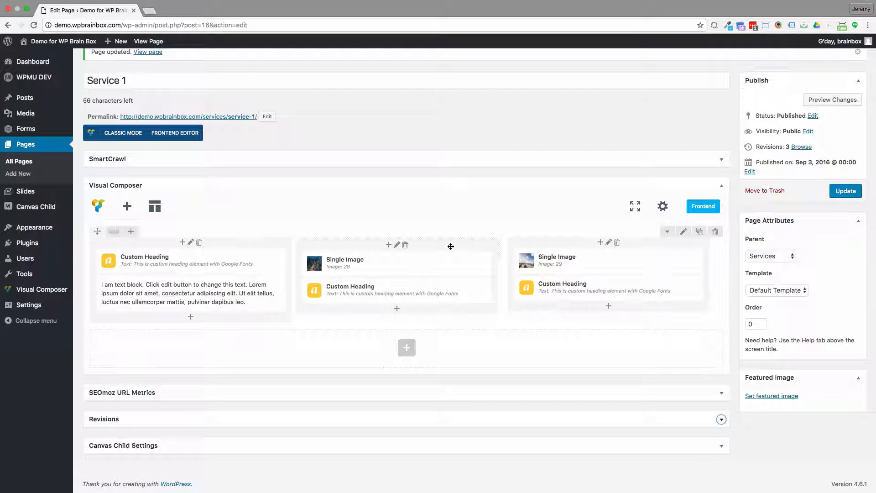
click(832, 99)
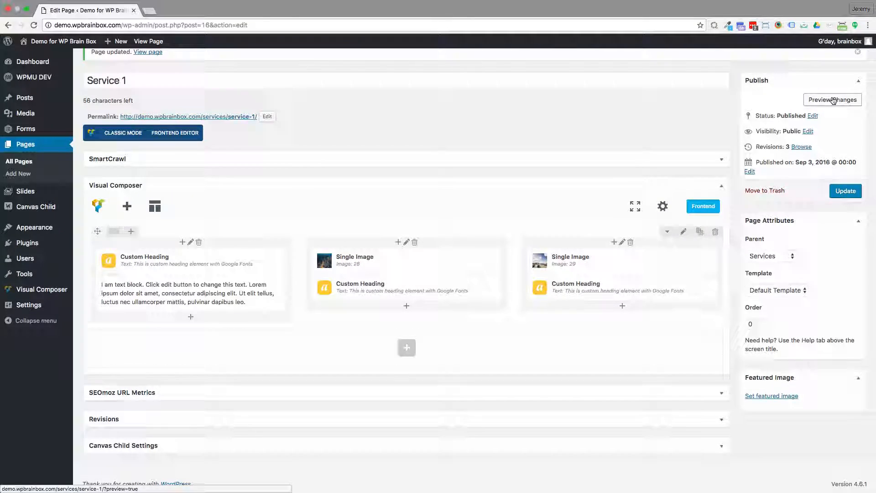
- Preview Service 1 in a new tab, then return to the Edit Page tab
click(831, 99)
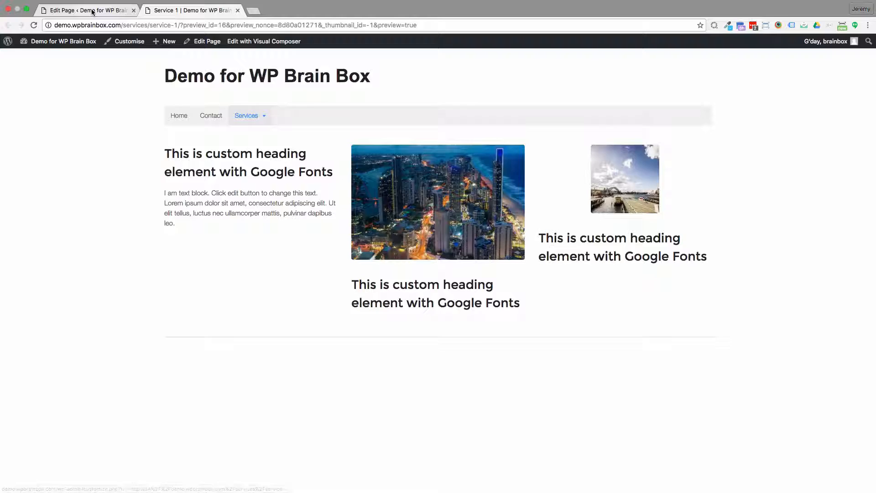
click(87, 10)
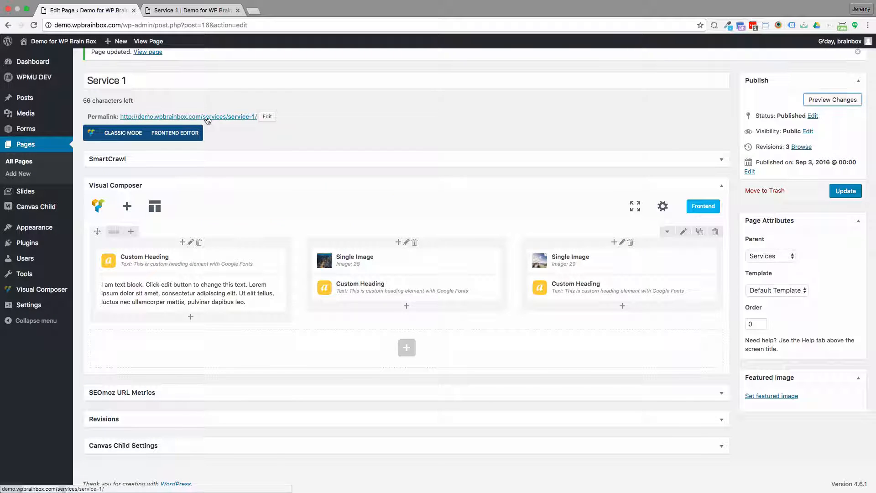
- Open the live Service 1 permalink in a new tab, then return to the editor
right_click(188, 117)
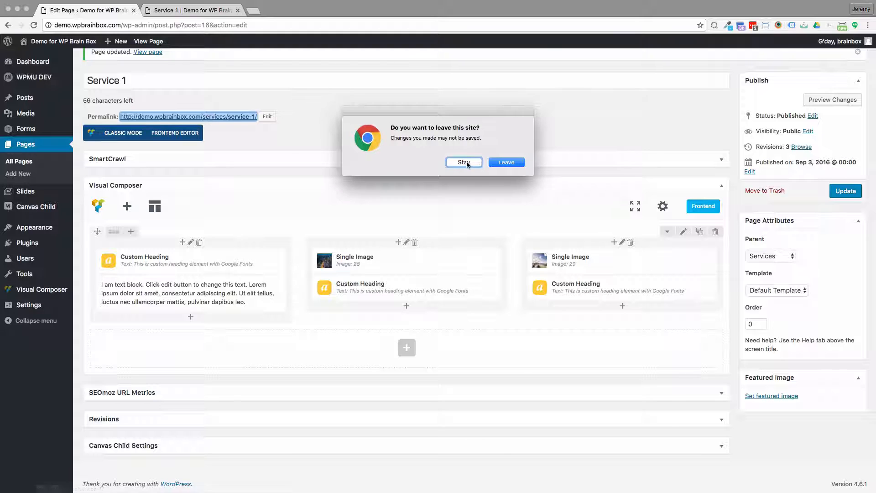
right_click(167, 116)
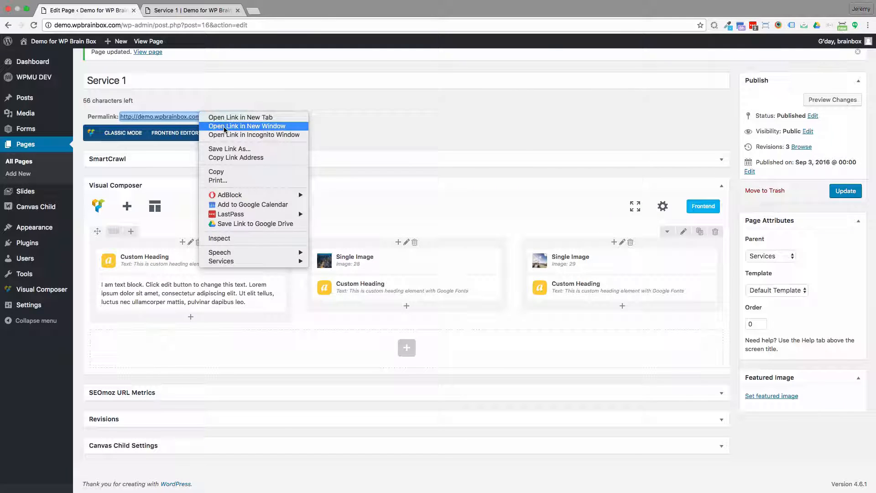
click(247, 126)
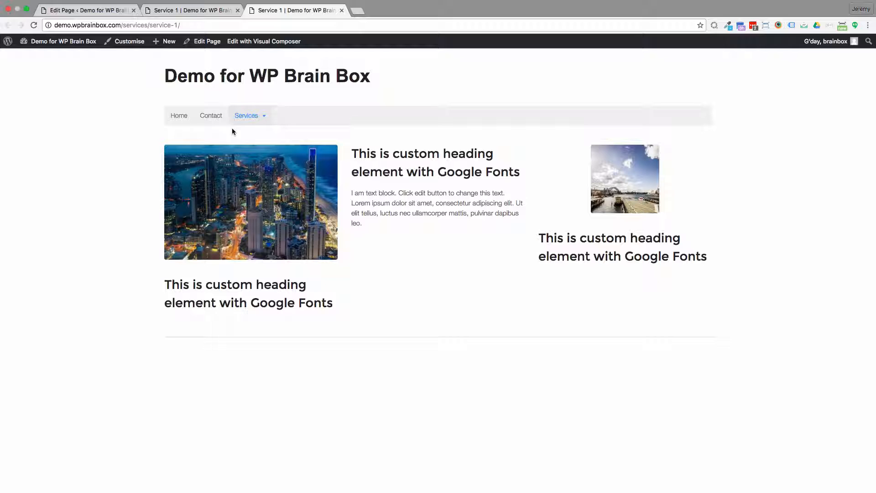
click(86, 10)
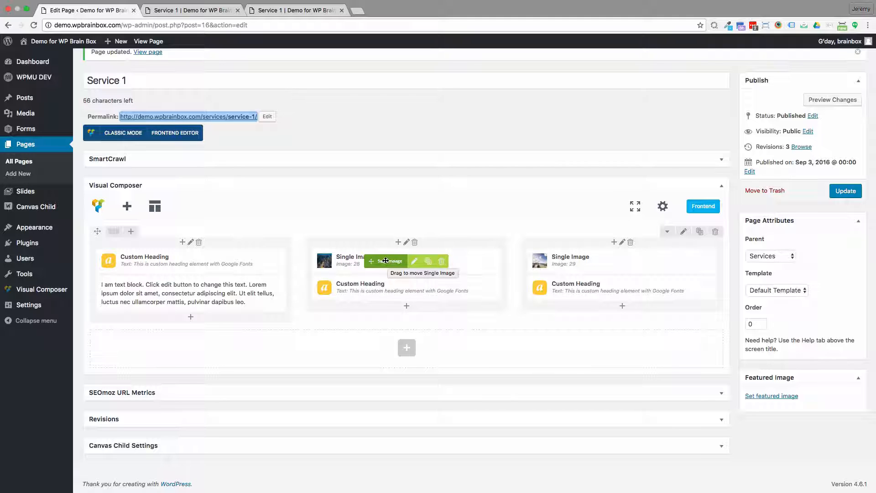
mouse_move(383, 287)
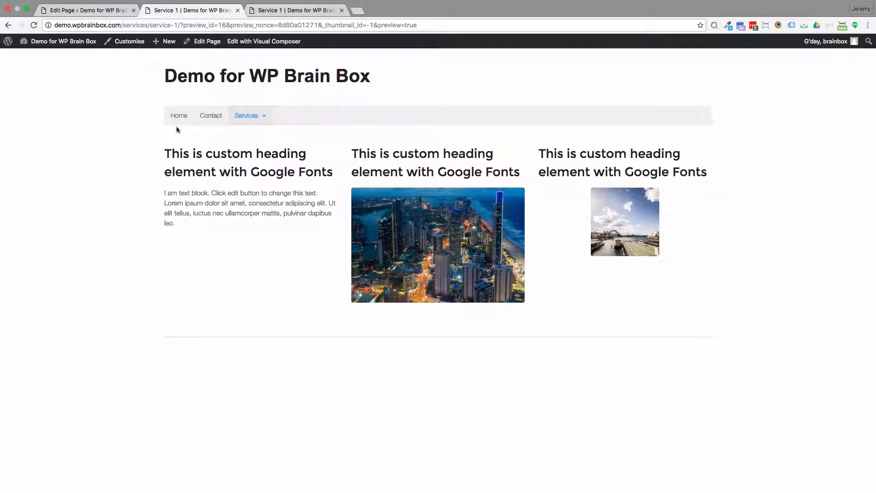
- Return to the page editor after checking headings above images in the refreshed preview
click(87, 10)
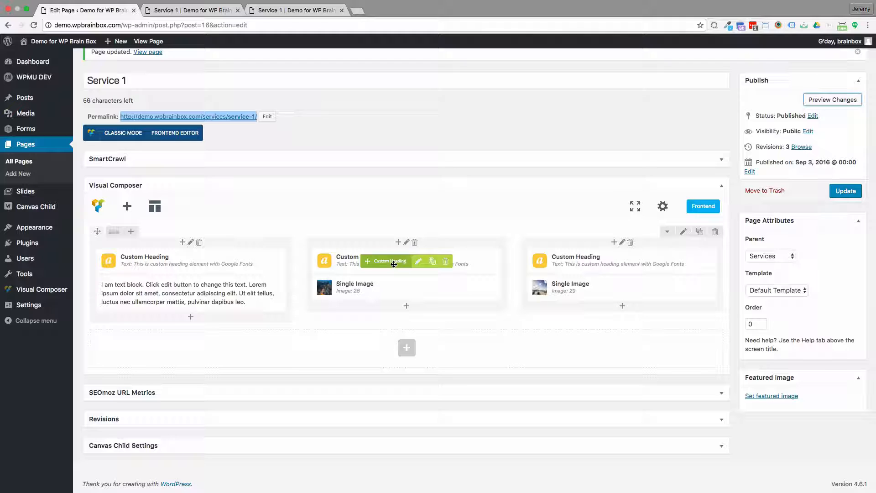
mouse_move(368, 261)
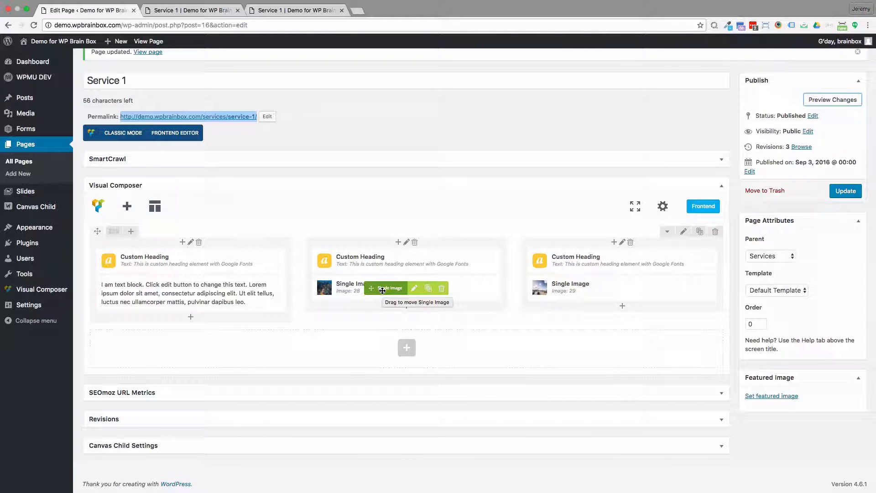
- Drag image 28 from the second column into the first column under the text
drag(383, 287, 276, 299)
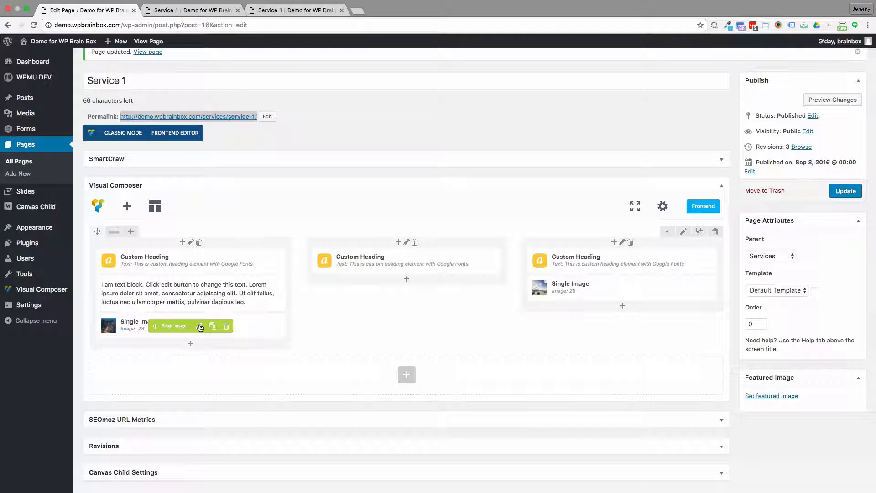
mouse_move(273, 330)
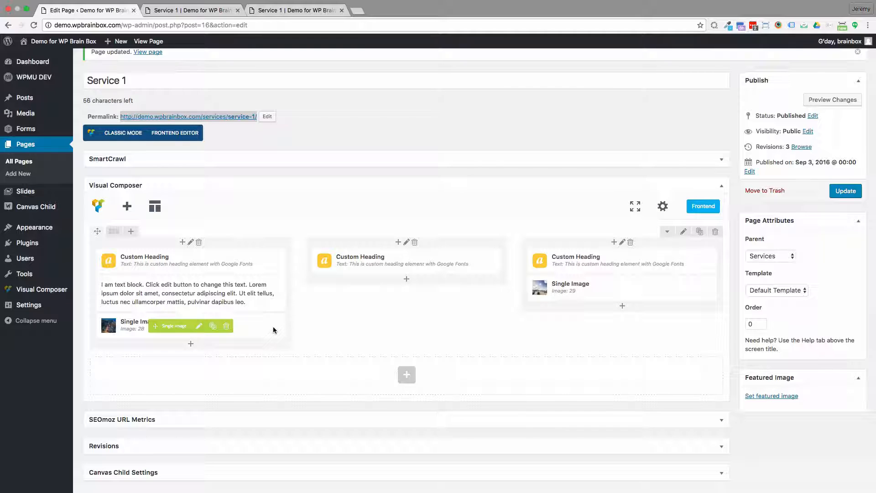